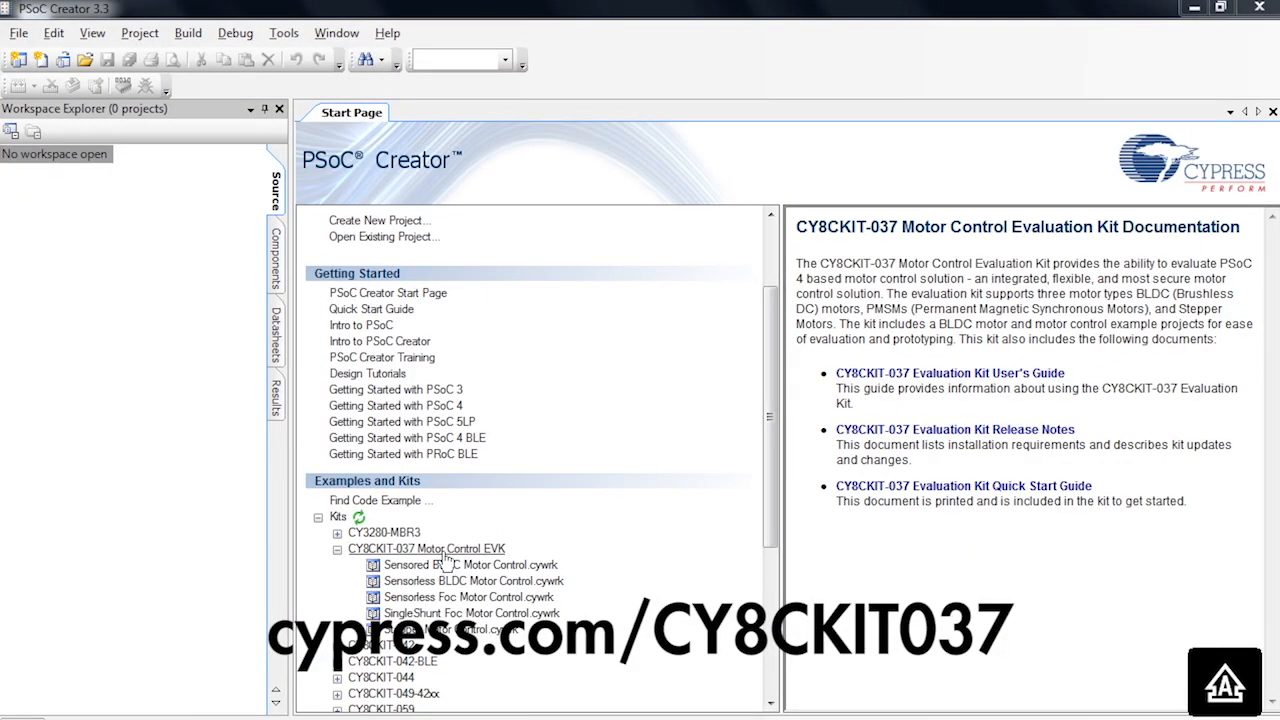
{"action": "mouse_move", "coordinate": [440, 532]}
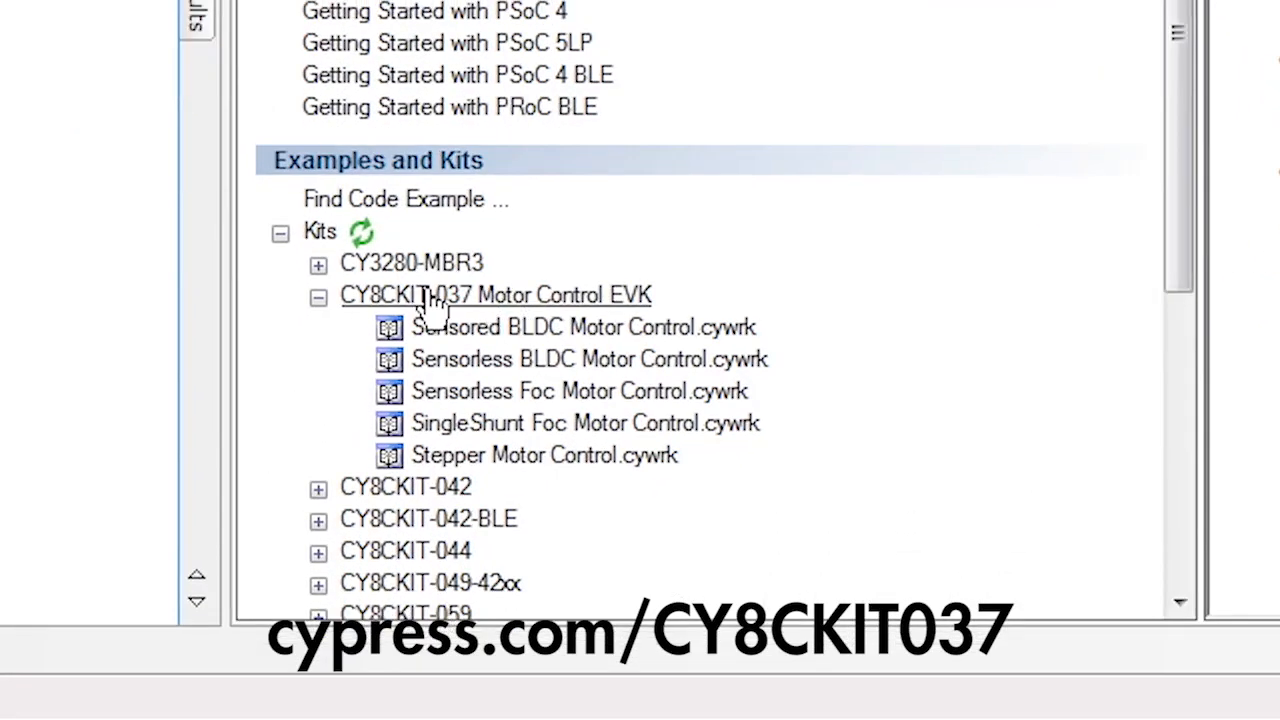
{"action": "mouse_move", "coordinate": [504, 304]}
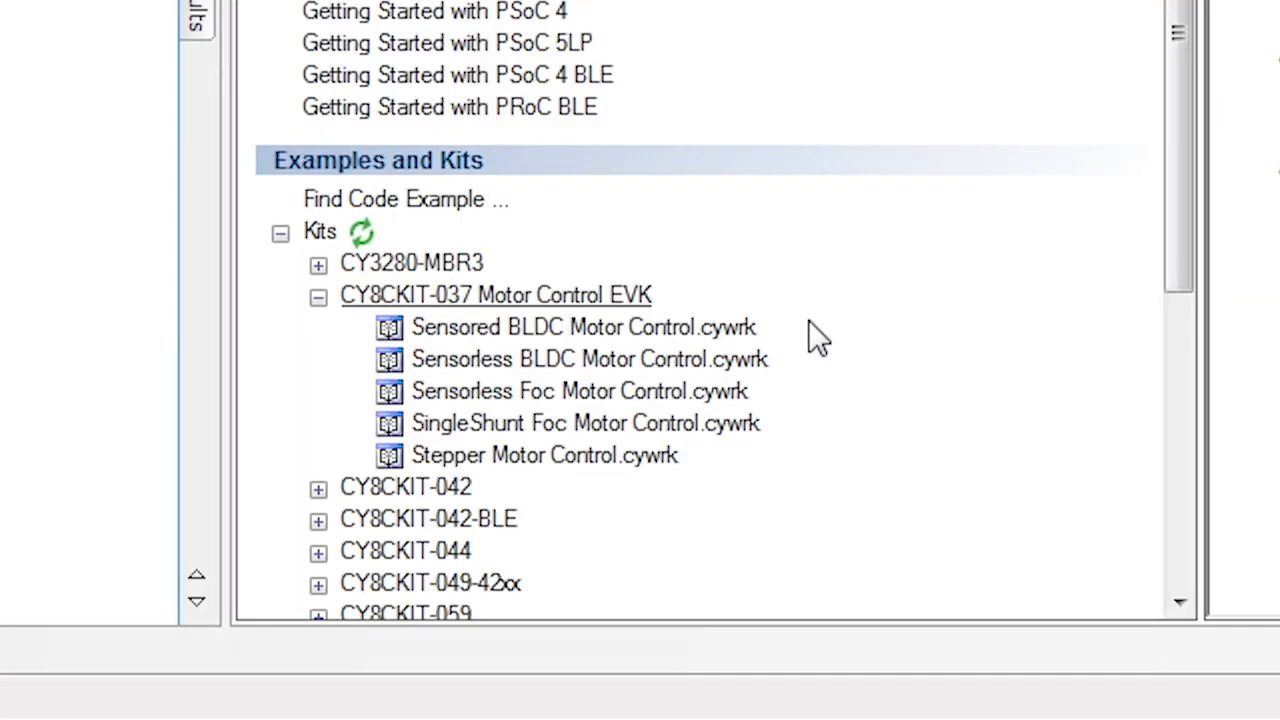
{"action": "mouse_move", "coordinate": [720, 480]}
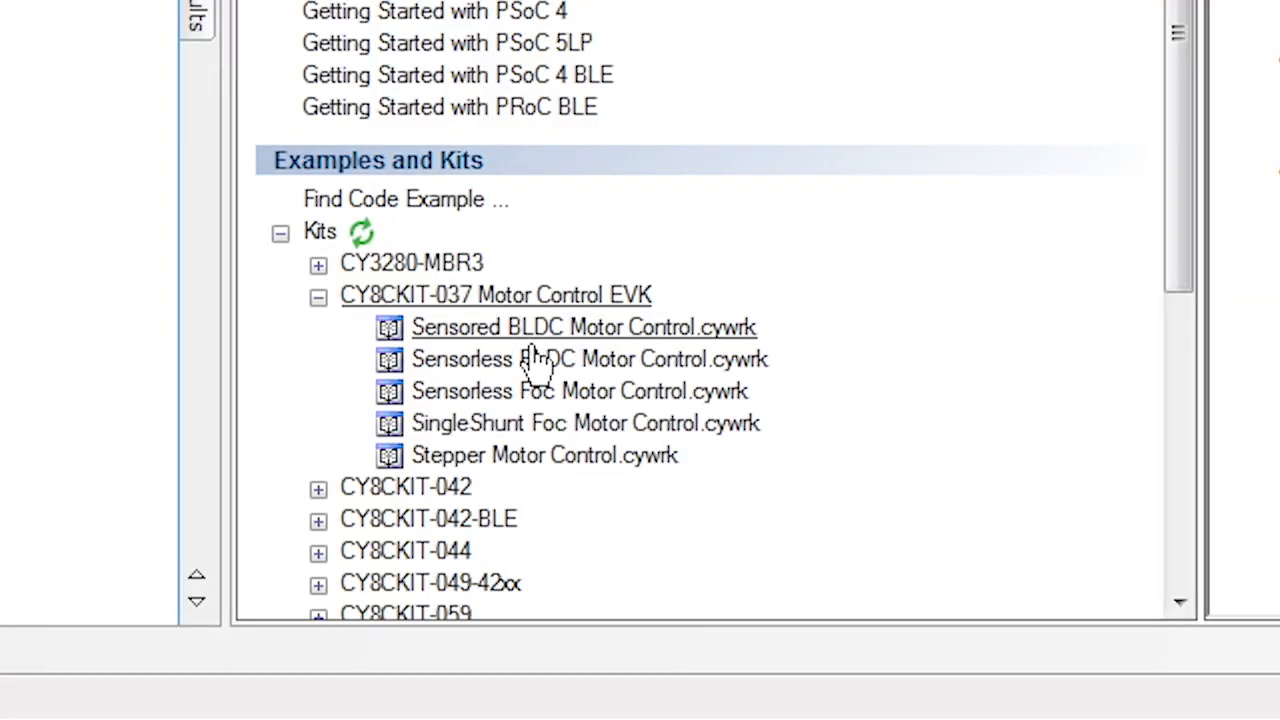
{"action": "mouse_move", "coordinate": [564, 390]}
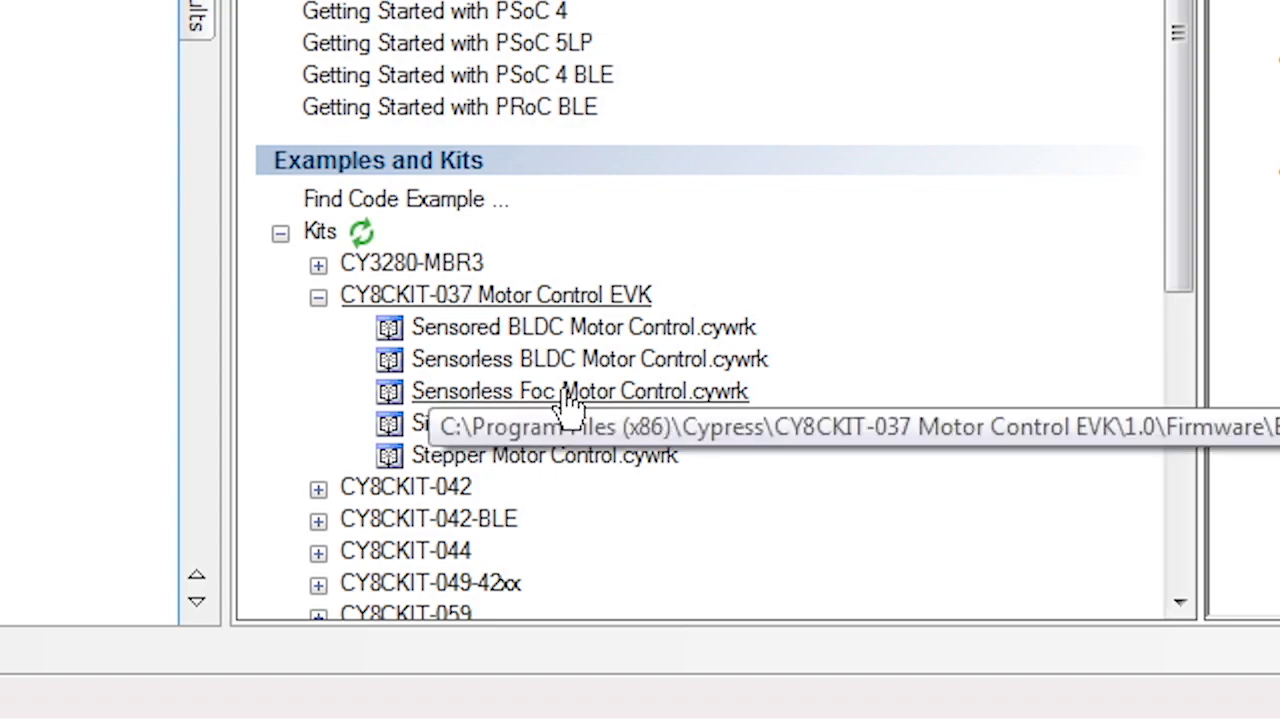
Step: Open Sensorless Foc Motor Control.cywrk and view the TopDesign schematic's current-sampling and protection sections
{"action": "double_click", "coordinate": [578, 390]}
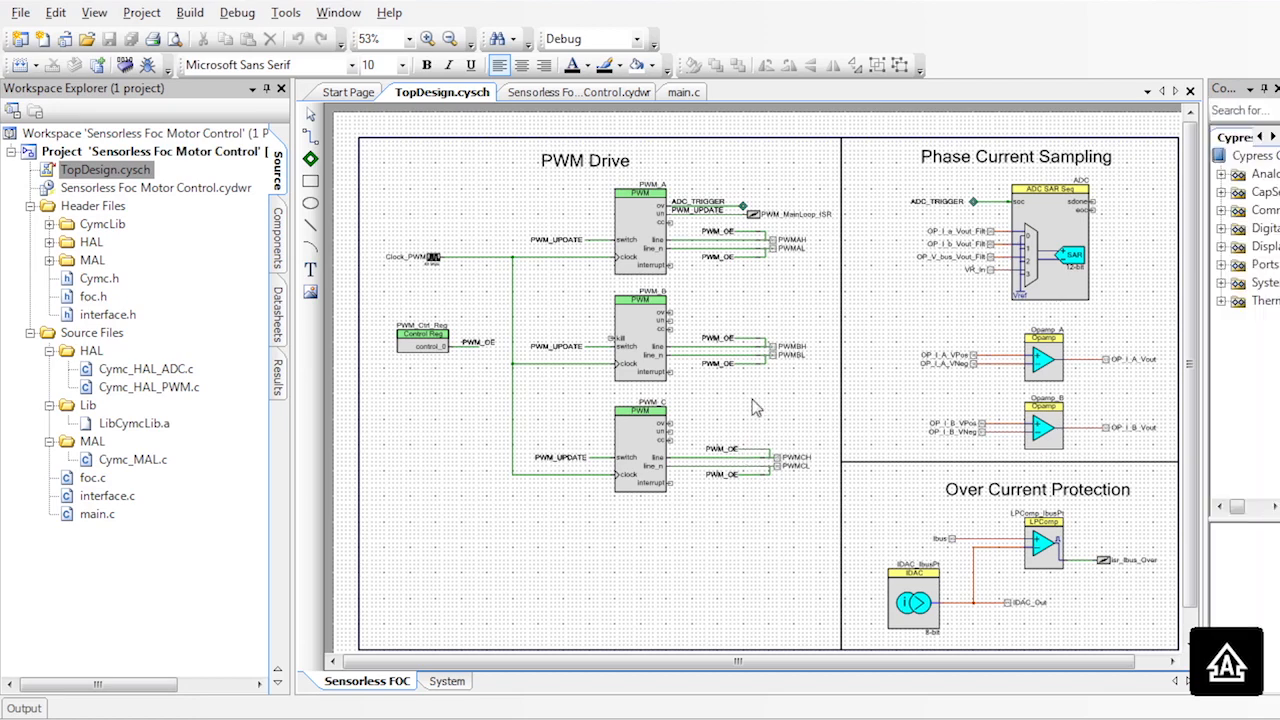
{"action": "left_click", "coordinate": [448, 40]}
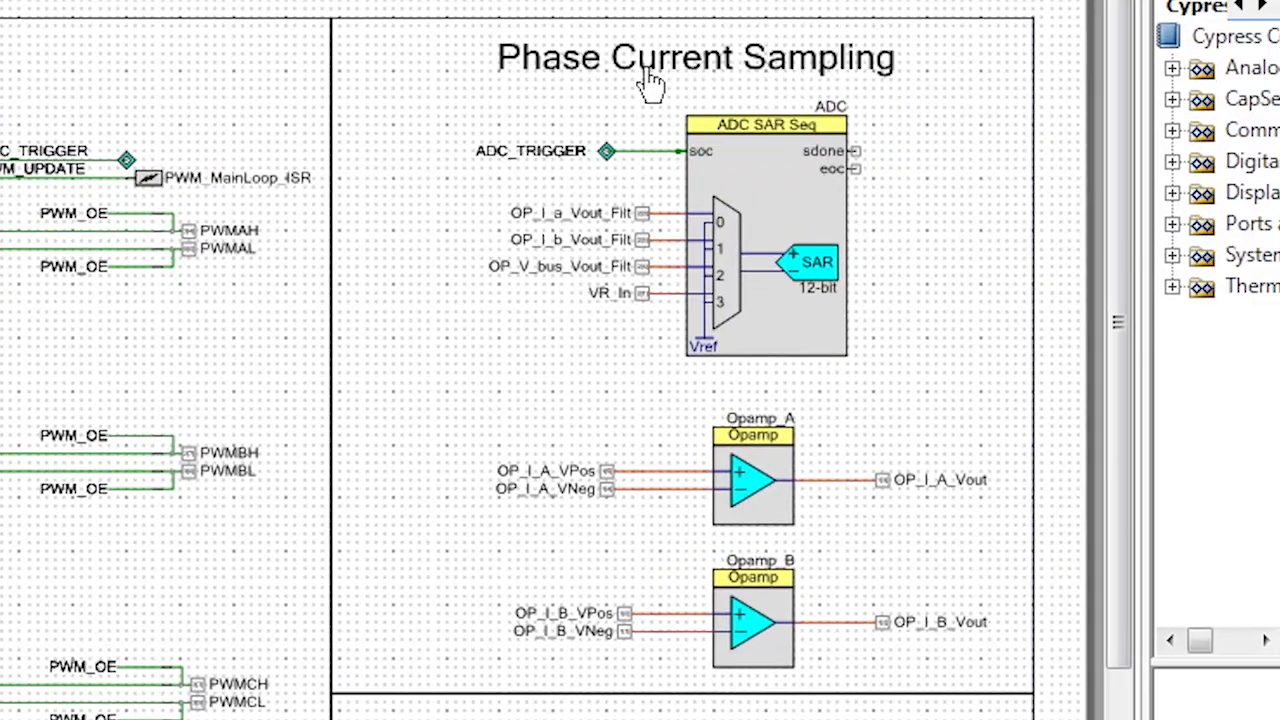
{"action": "mouse_move", "coordinate": [716, 344]}
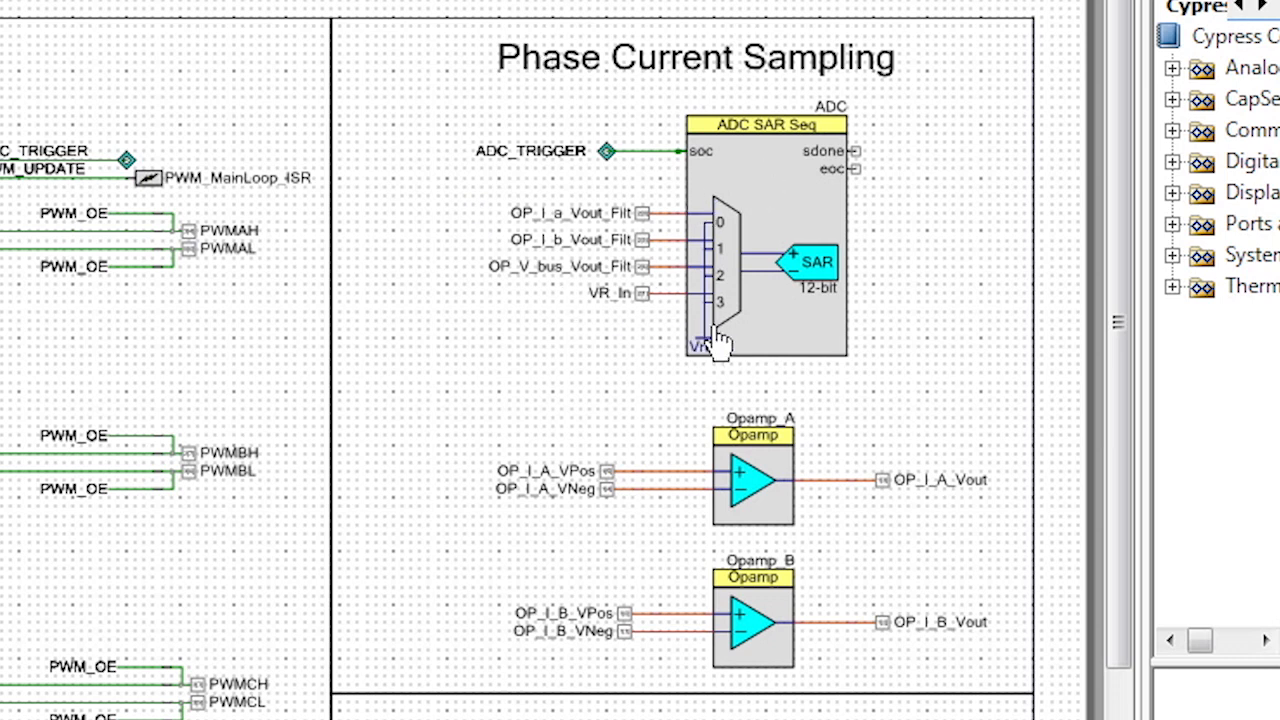
{"action": "mouse_move", "coordinate": [616, 330]}
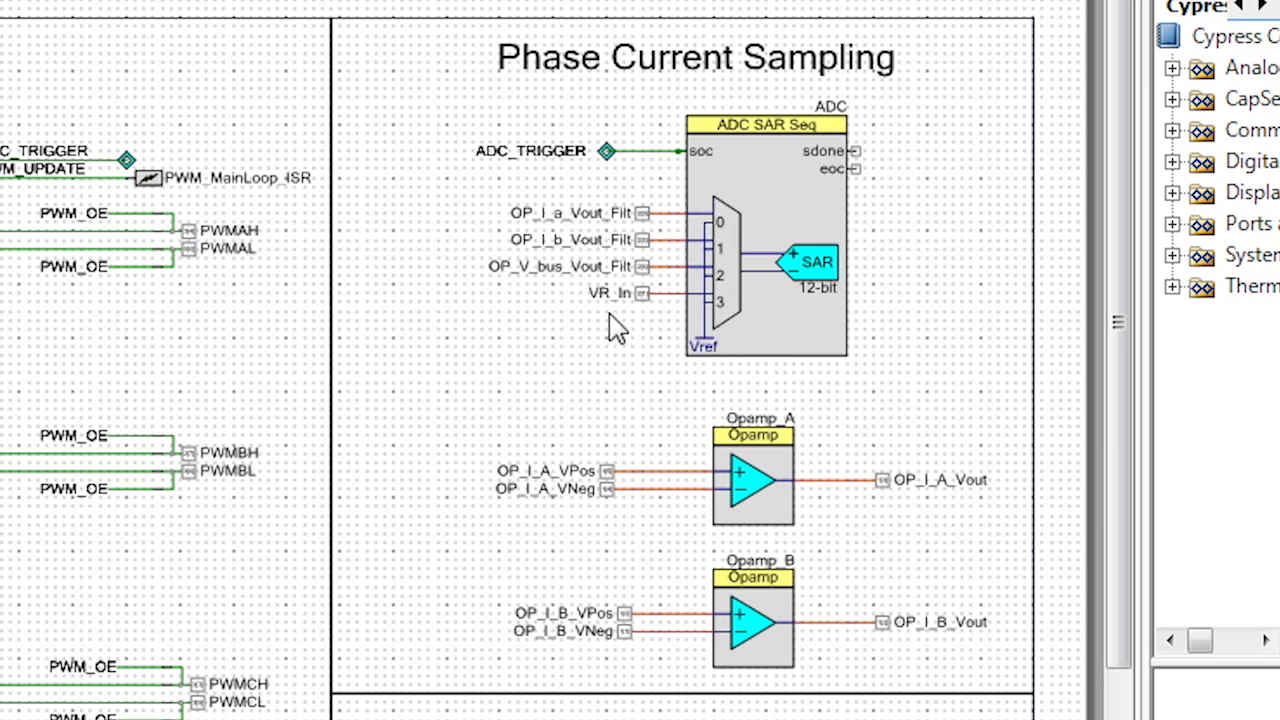
{"action": "mouse_move", "coordinate": [820, 556]}
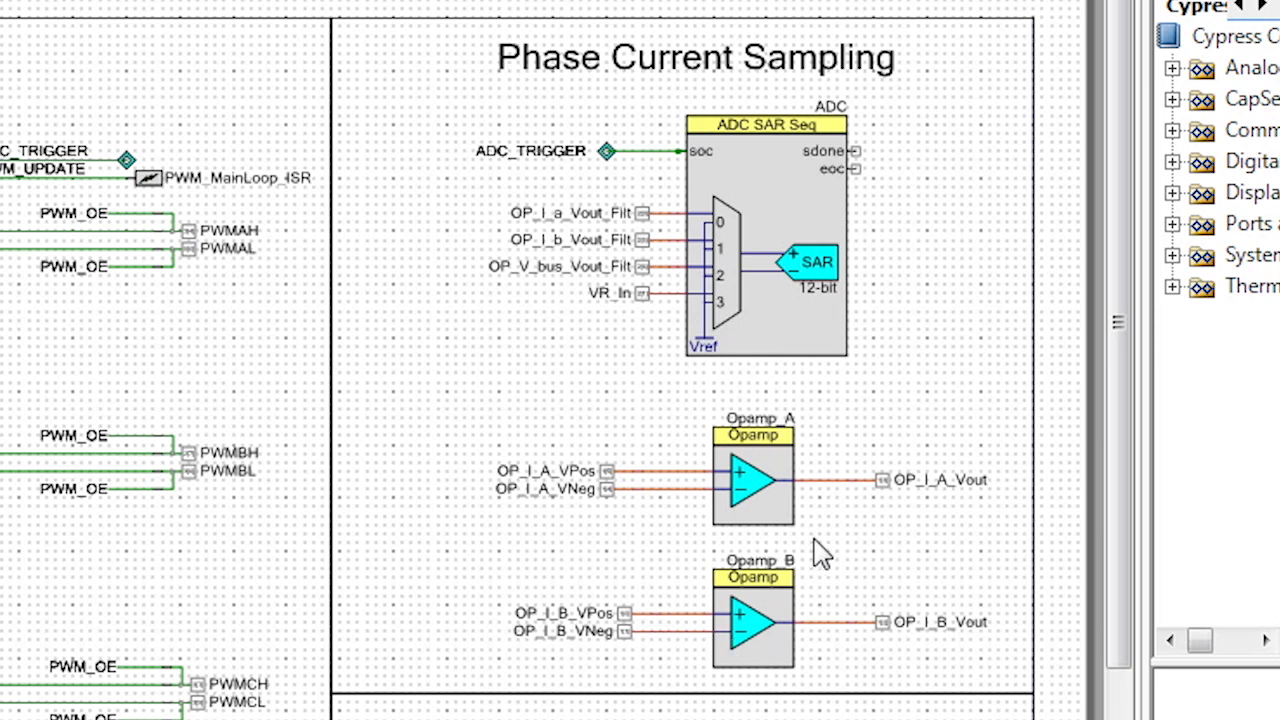
{"action": "mouse_move", "coordinate": [796, 584]}
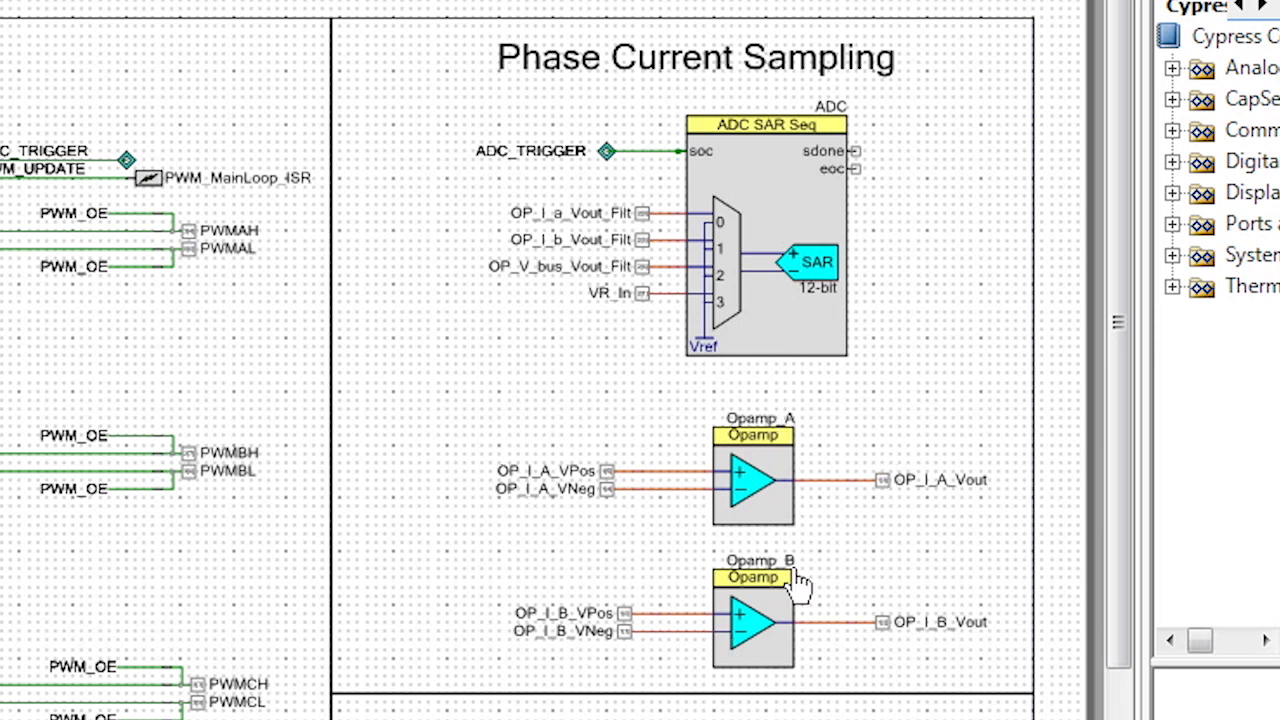
{"action": "mouse_move", "coordinate": [610, 520]}
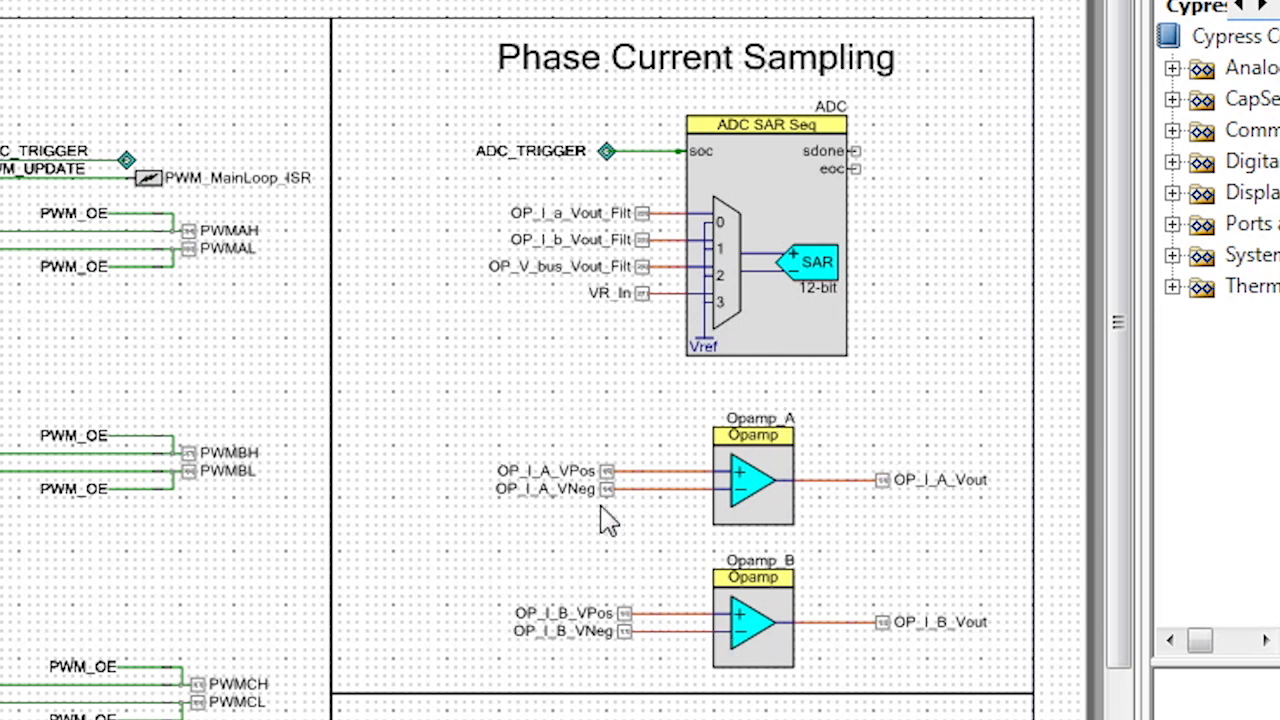
{"action": "scroll", "scroll_direction": "down", "scroll_amount": 3}
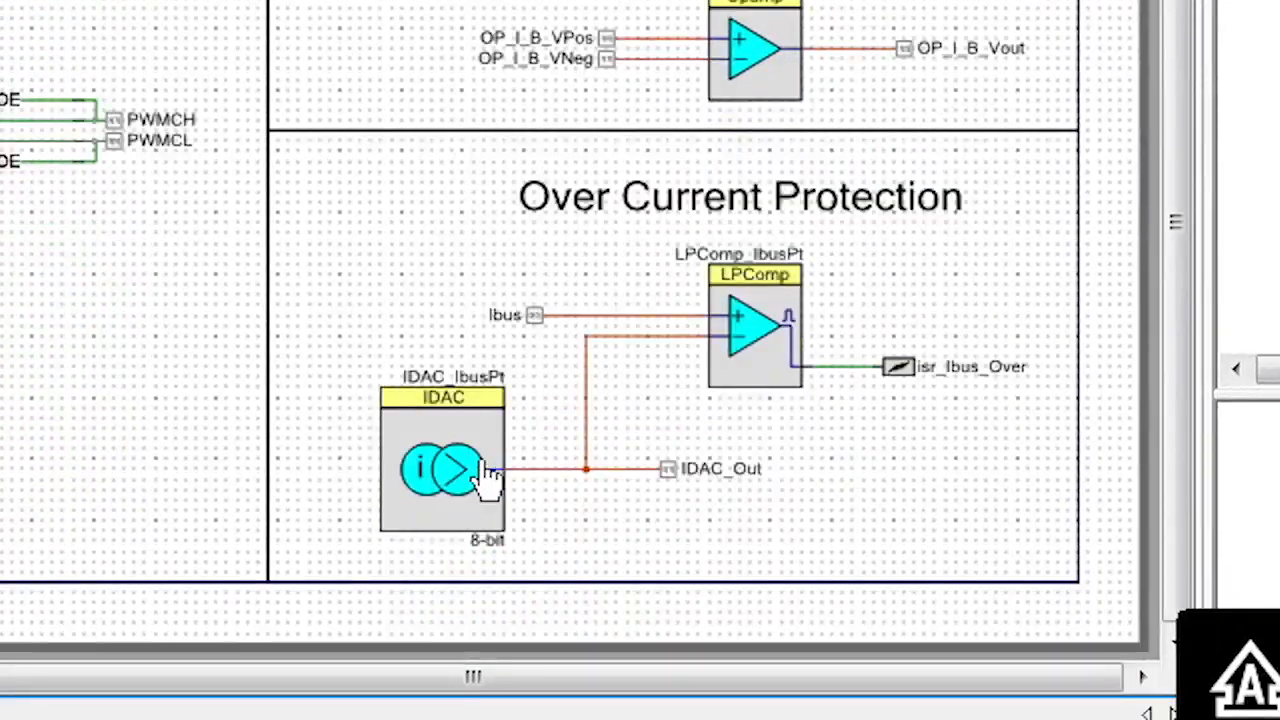
{"action": "mouse_move", "coordinate": [384, 516]}
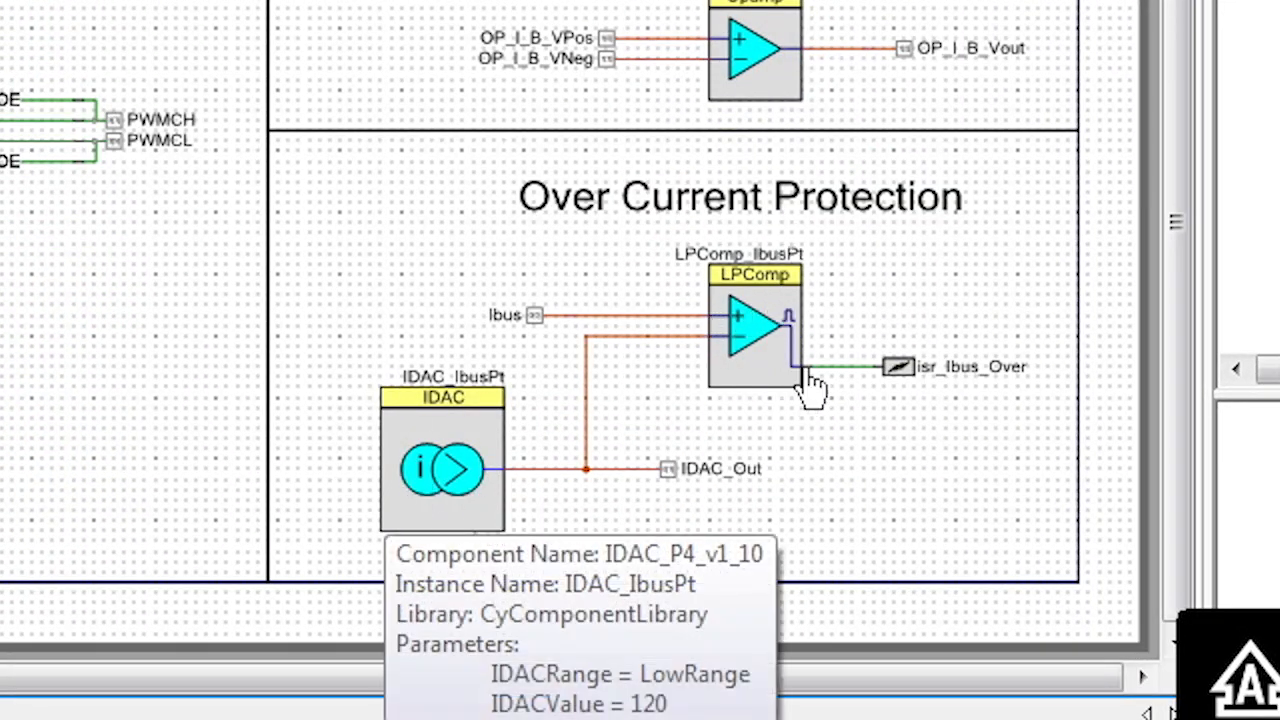
{"action": "mouse_move", "coordinate": [668, 262]}
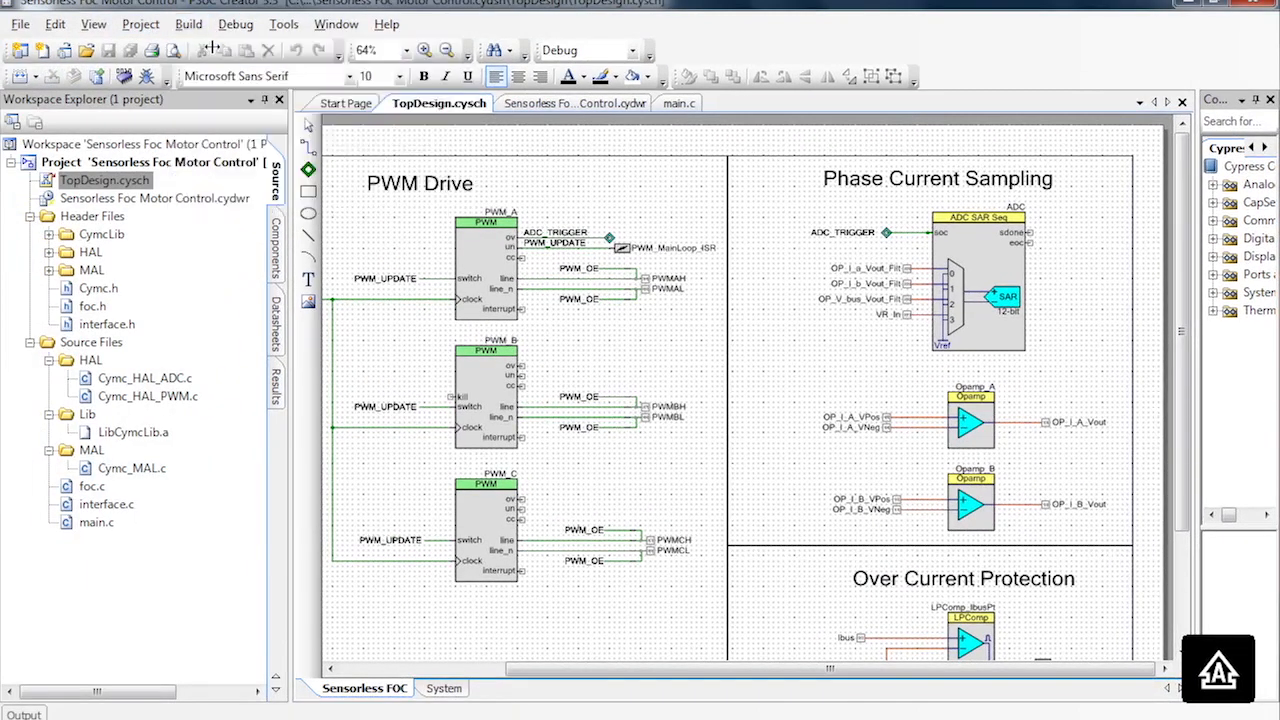
{"action": "scroll", "scroll_direction": "down", "scroll_amount": 3}
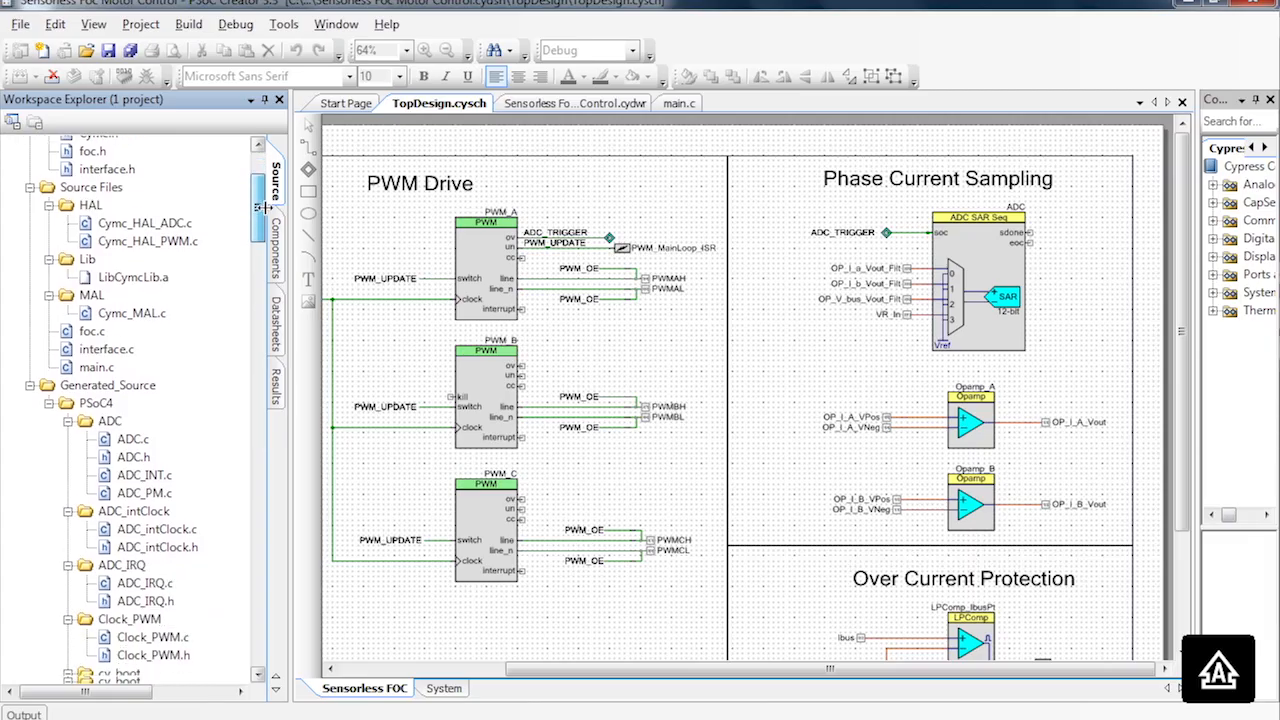
Step: Scroll through main.c, then build the project and start programming the board
{"action": "scroll", "scroll_direction": "down", "scroll_amount": 3}
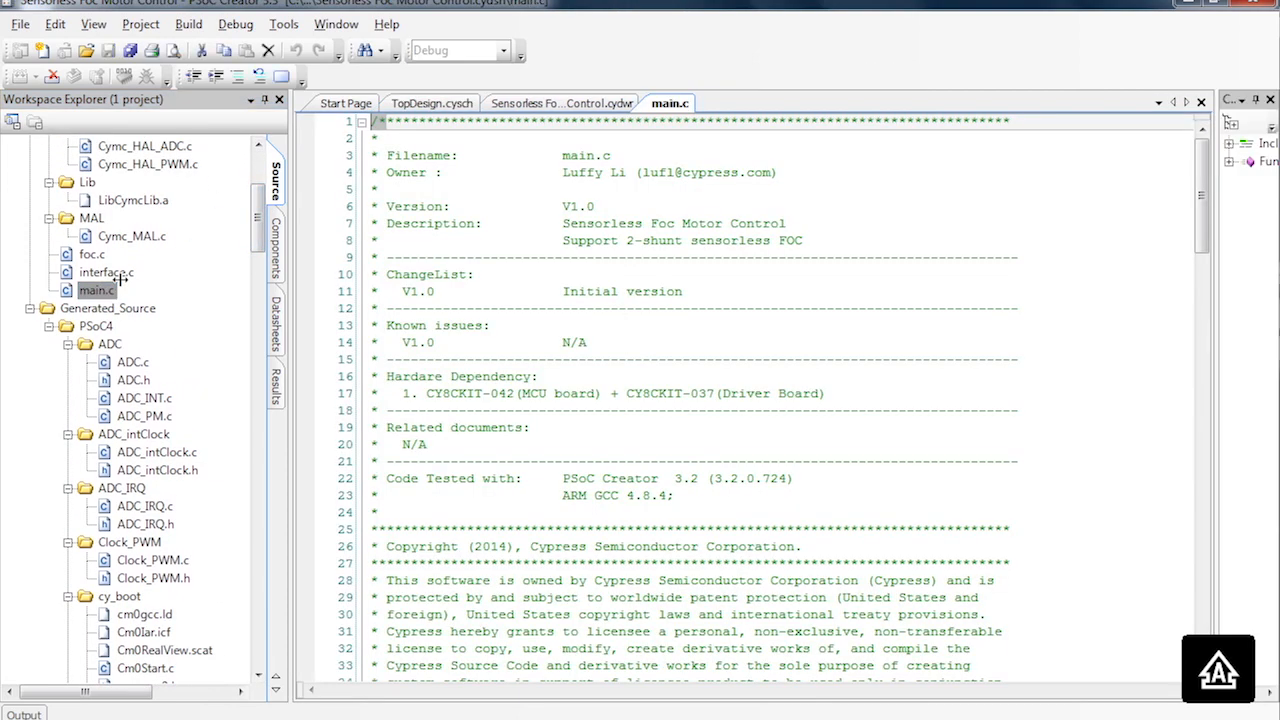
{"action": "scroll", "scroll_direction": "down", "scroll_amount": 3}
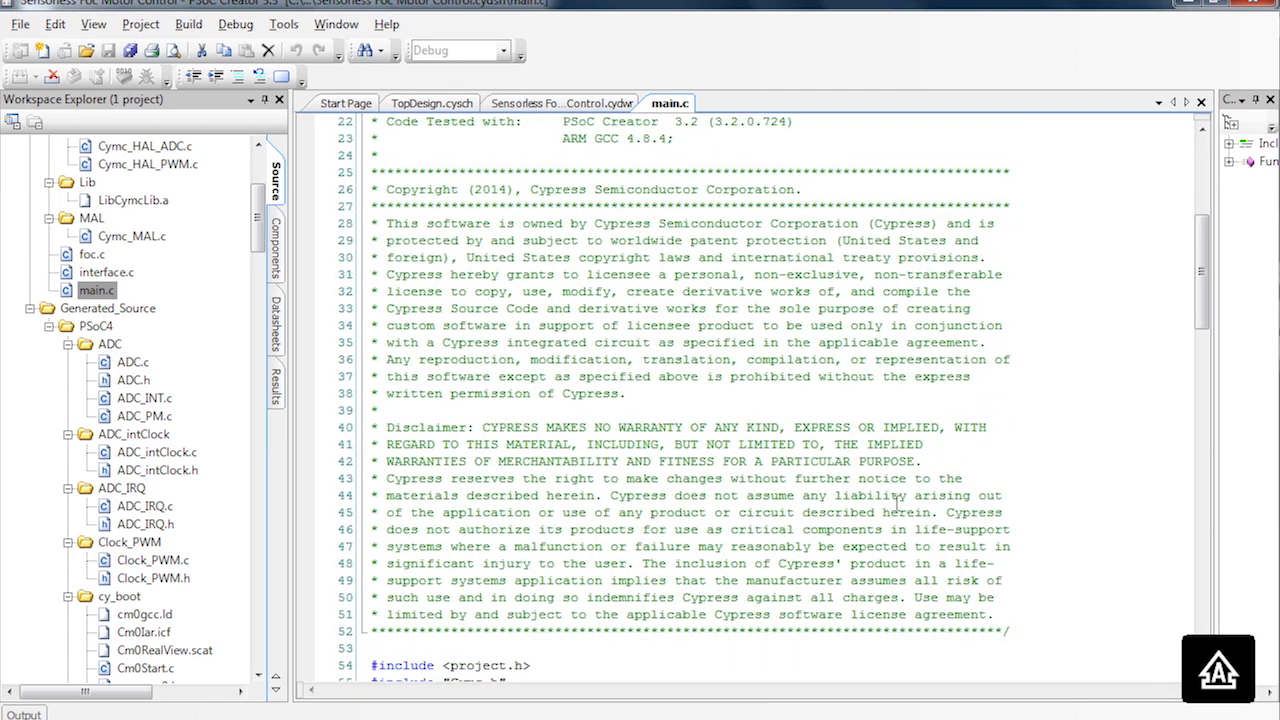
{"action": "scroll", "scroll_direction": "down", "scroll_amount": 3}
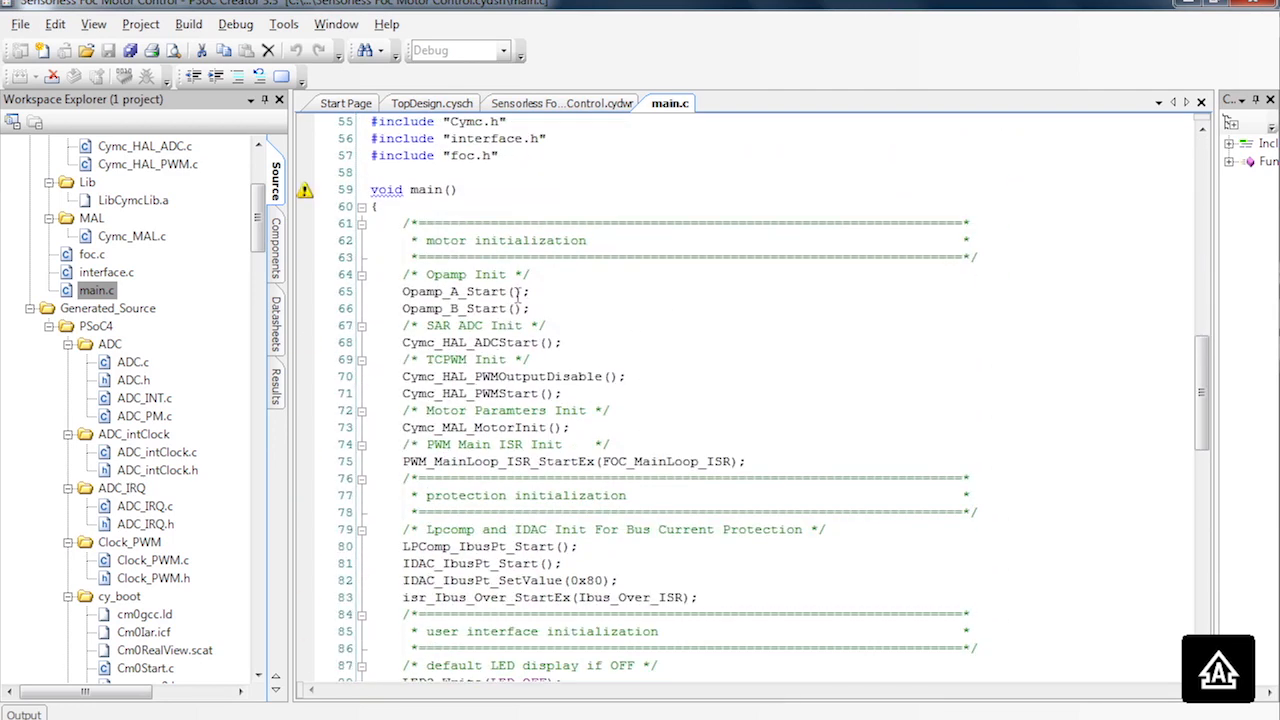
{"action": "scroll", "scroll_direction": "down", "scroll_amount": 3}
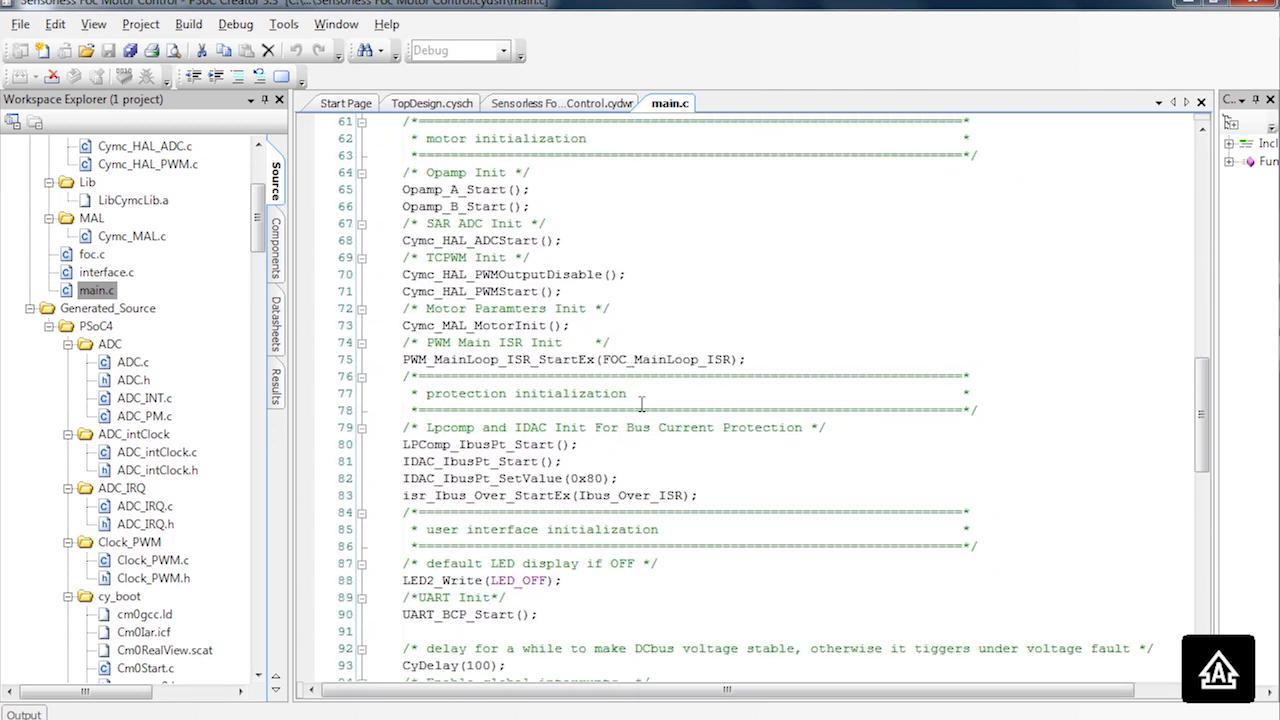
{"action": "scroll", "scroll_direction": "down", "scroll_amount": 3}
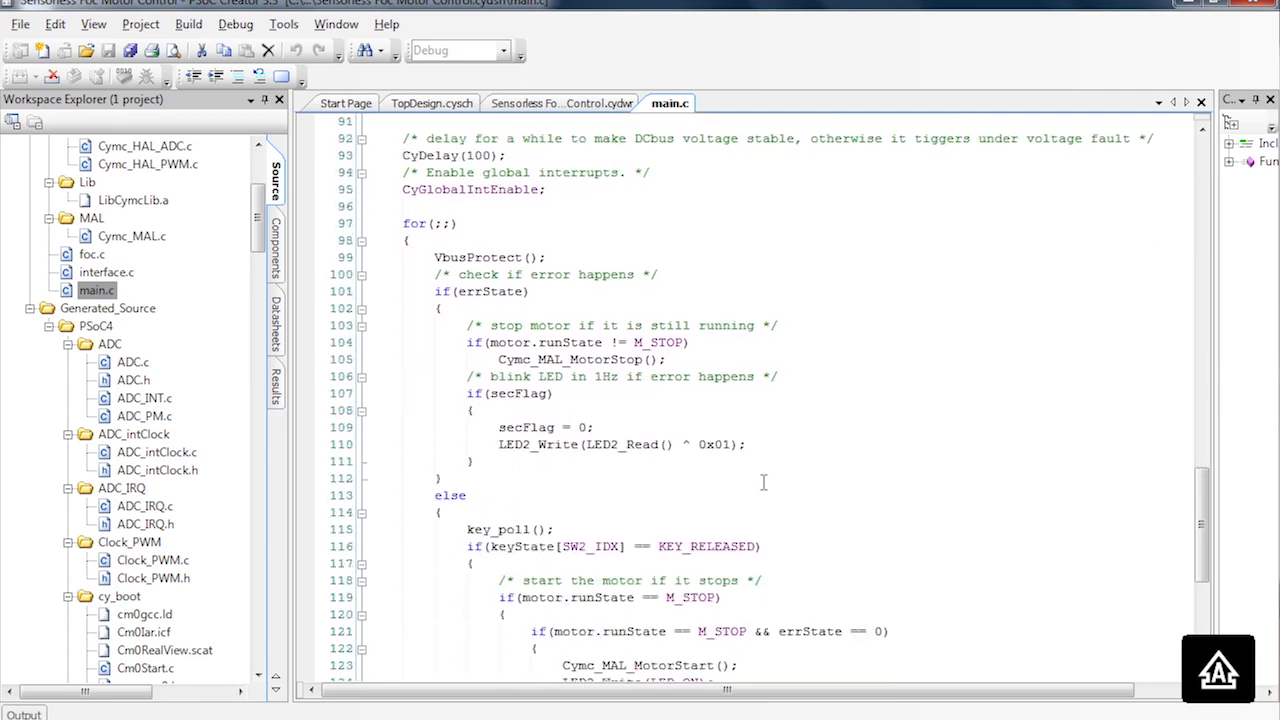
{"action": "scroll", "scroll_direction": "down", "scroll_amount": 3}
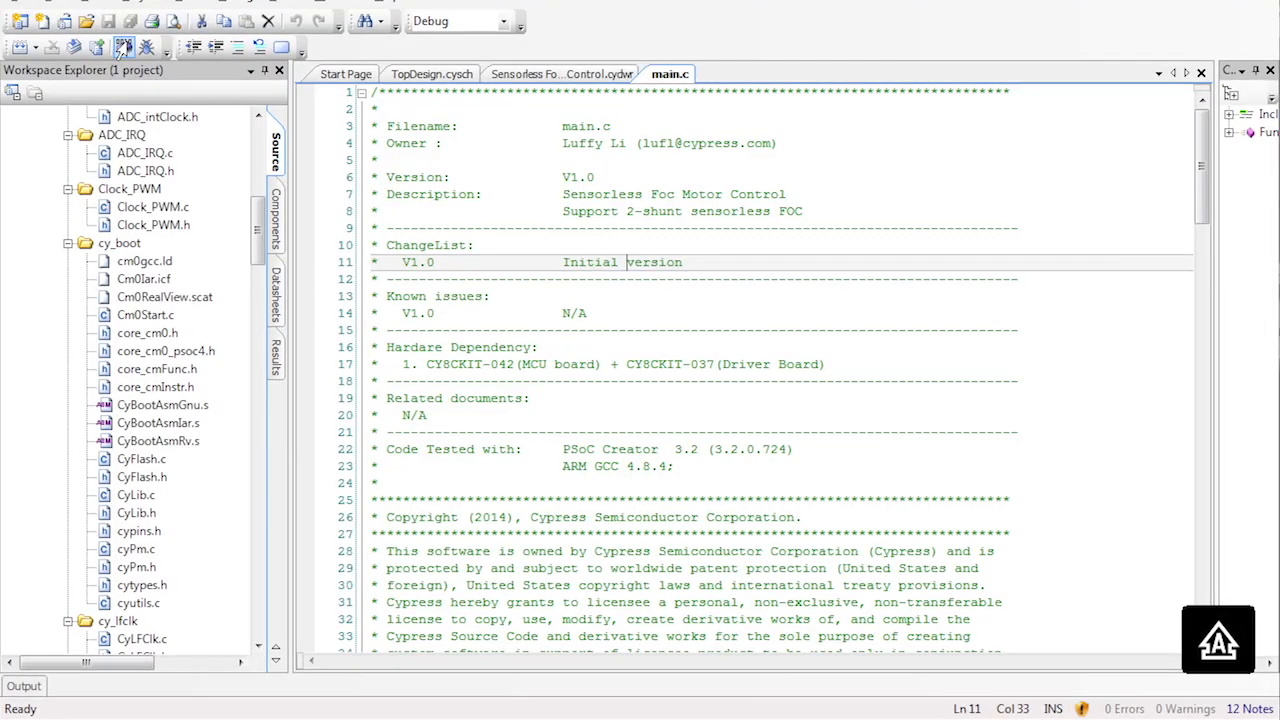
{"action": "left_click", "coordinate": [124, 48]}
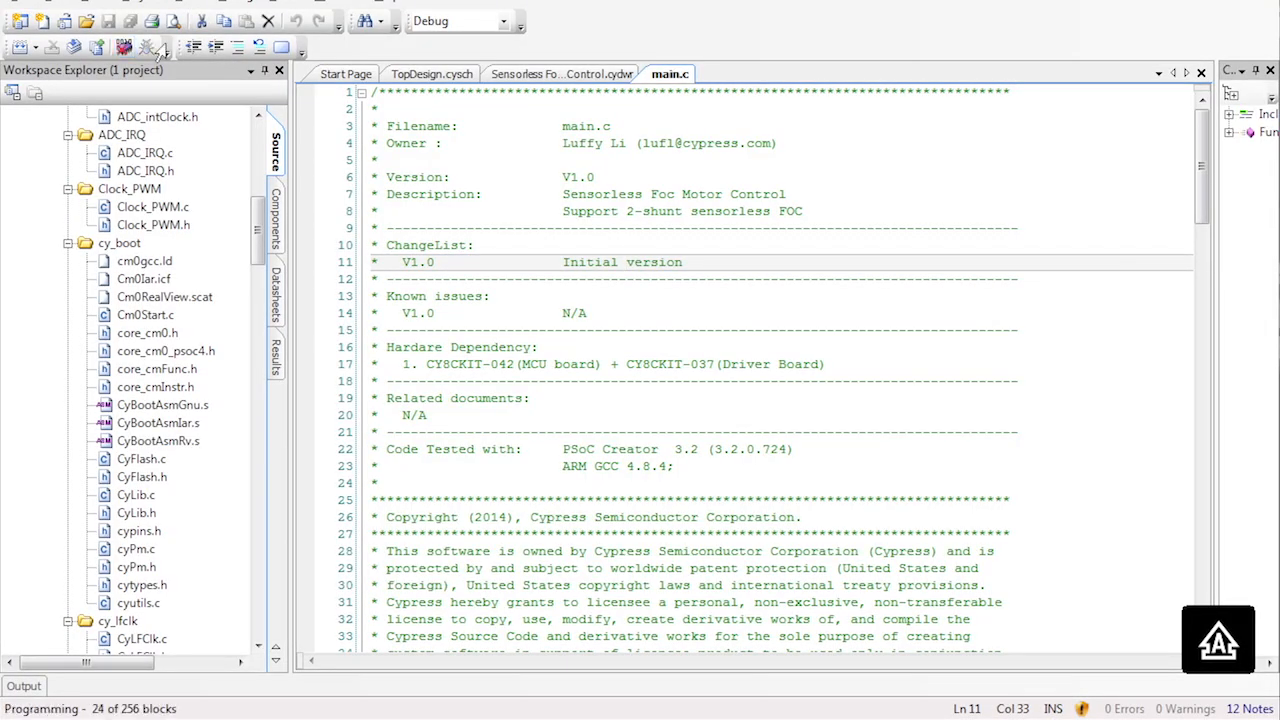